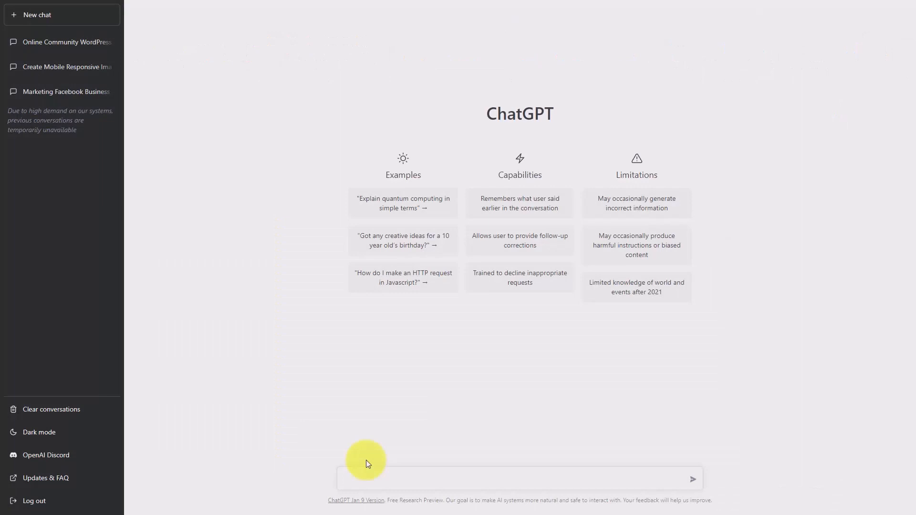
Ask ChatGPT to rewrite the article with complex sentences for a highly educated audience
{"action": "left_click", "coordinate": [519, 479]}
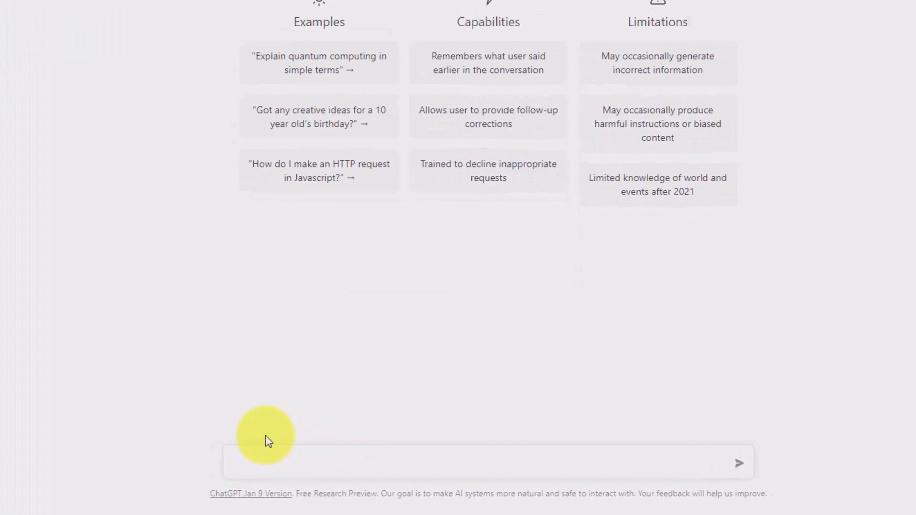
{"action": "type", "text": "Please rewrite the following article with complex sentences for a high educated audience"}
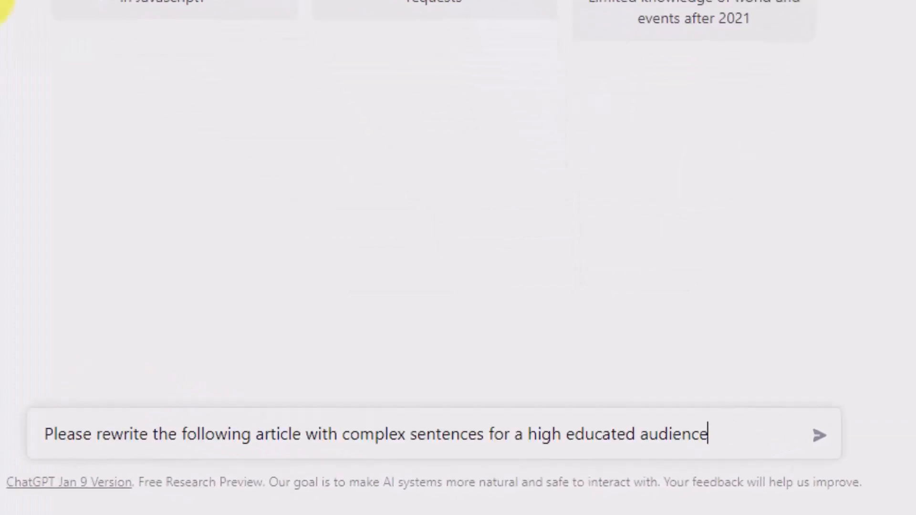
{"action": "key", "text": "Return"}
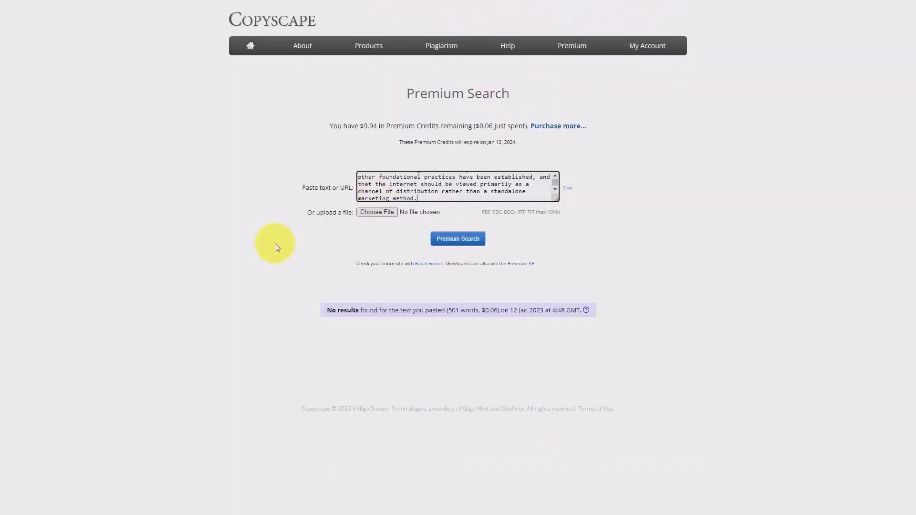
{"action": "mouse_move", "coordinate": [277, 251]}
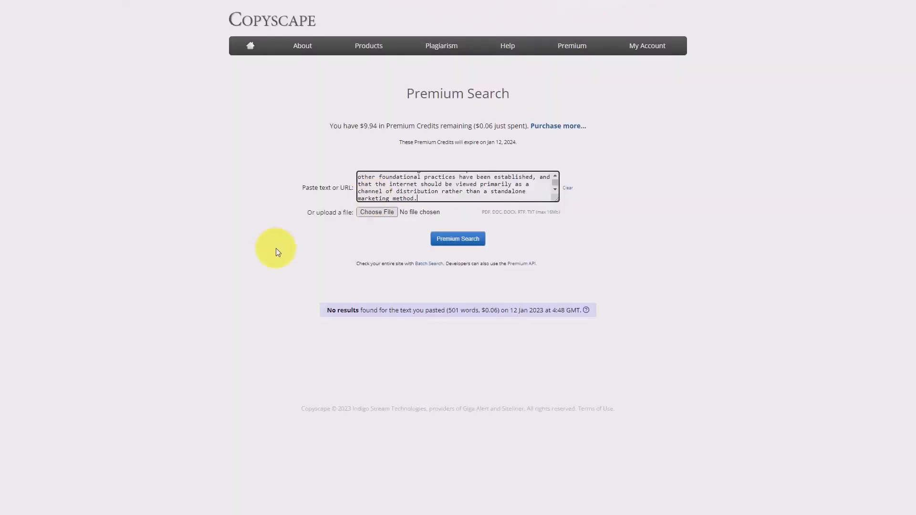
{"action": "mouse_move", "coordinate": [277, 230]}
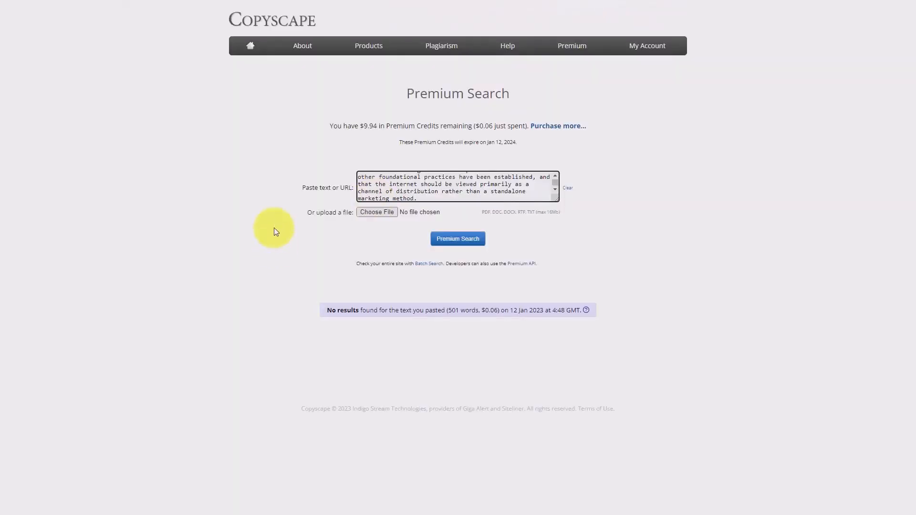
{"action": "mouse_move", "coordinate": [303, 128]}
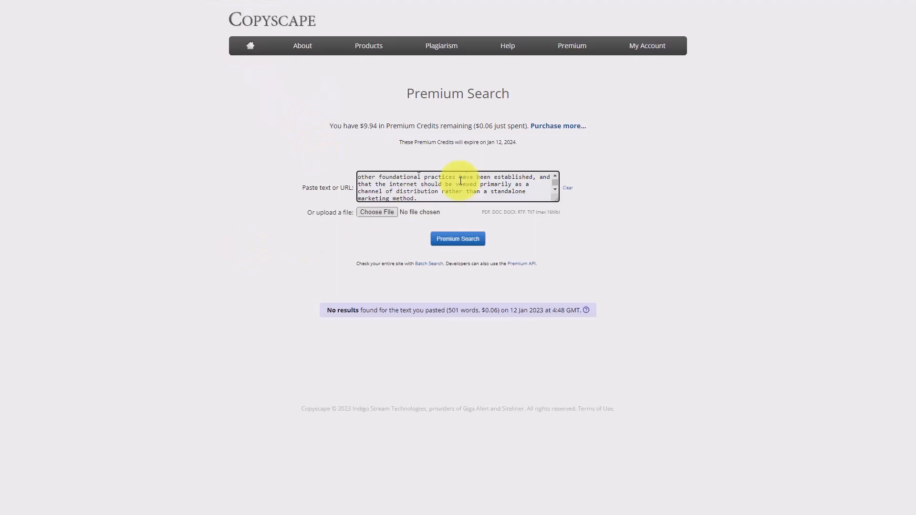
{"action": "mouse_move", "coordinate": [458, 255]}
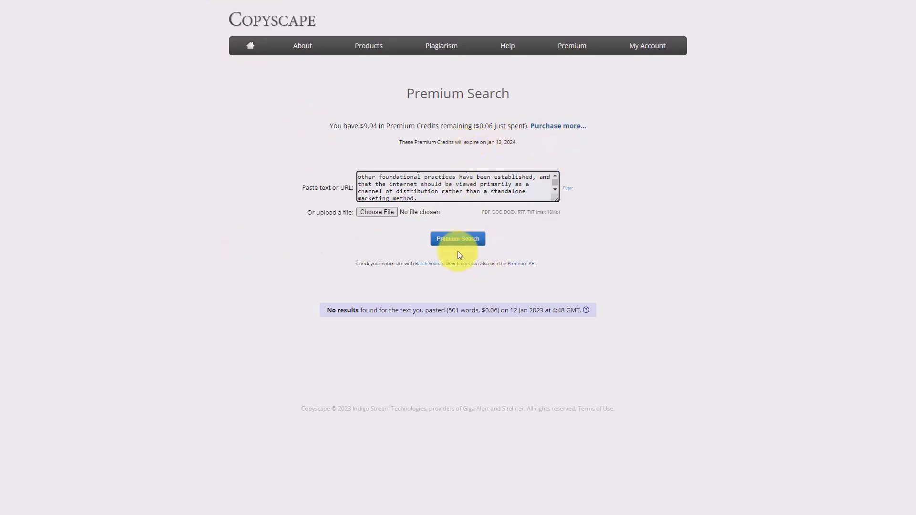
{"action": "mouse_move", "coordinate": [457, 239]}
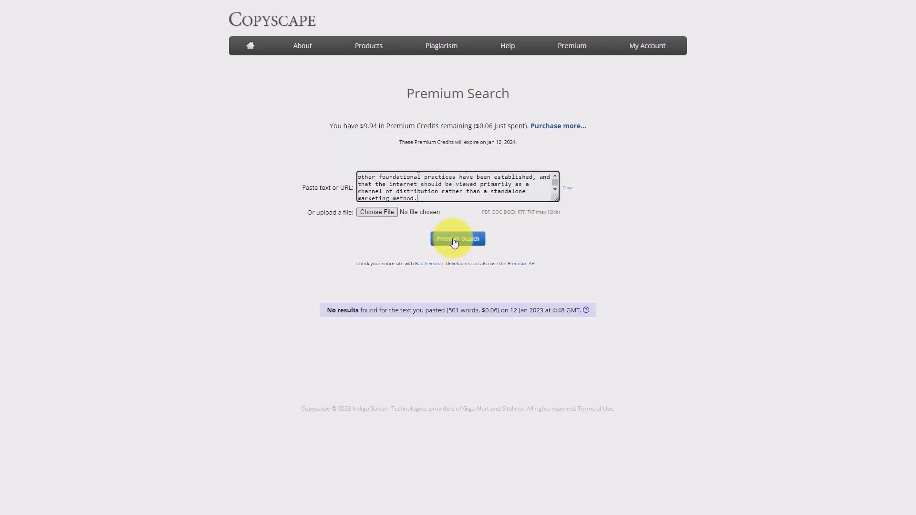
Run Copyscape Premium Search on the pasted 501-word article, finding no matches
{"action": "left_click", "coordinate": [457, 238]}
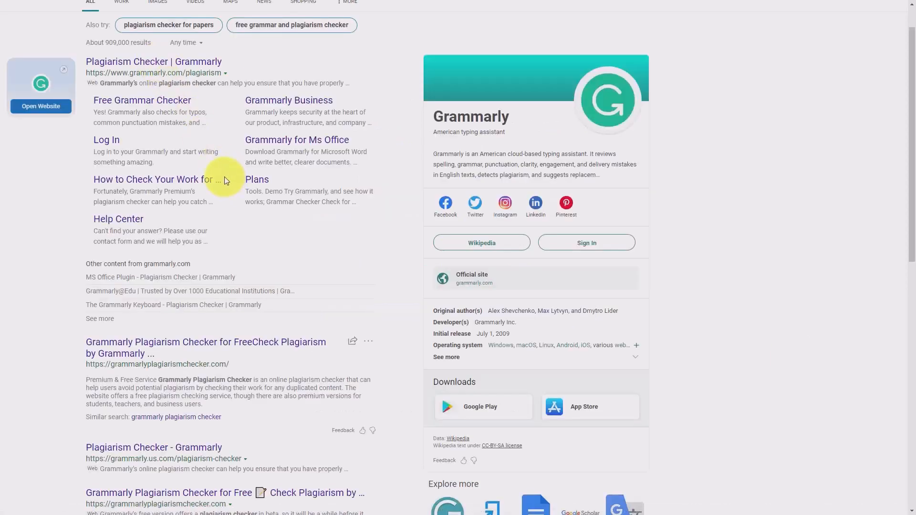
{"action": "mouse_move", "coordinate": [196, 142]}
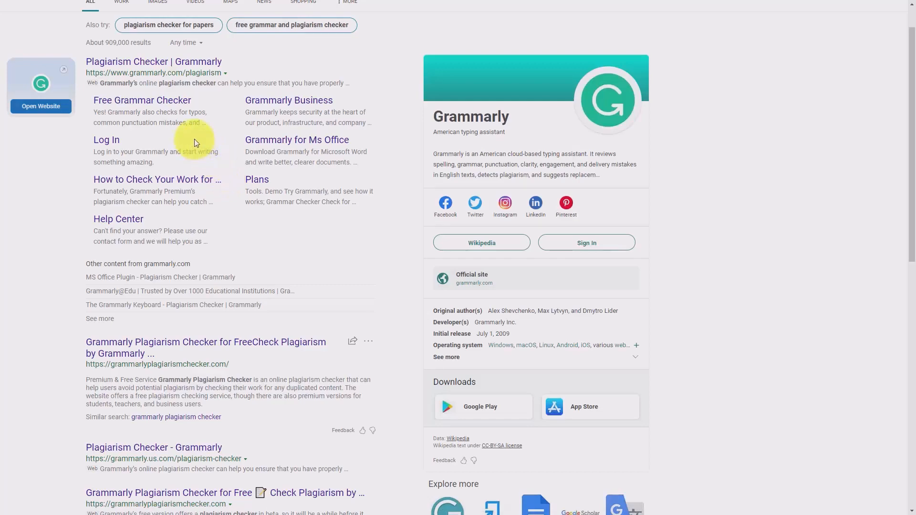
Scan the pasted article in Grammarly's plagiarism checker, which reports no plagiarism
{"action": "left_click", "coordinate": [152, 61]}
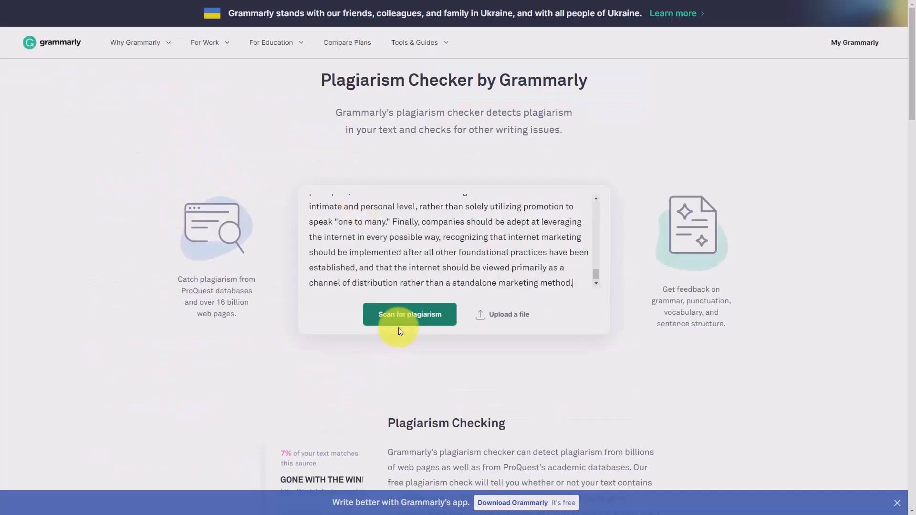
{"action": "left_click", "coordinate": [409, 314]}
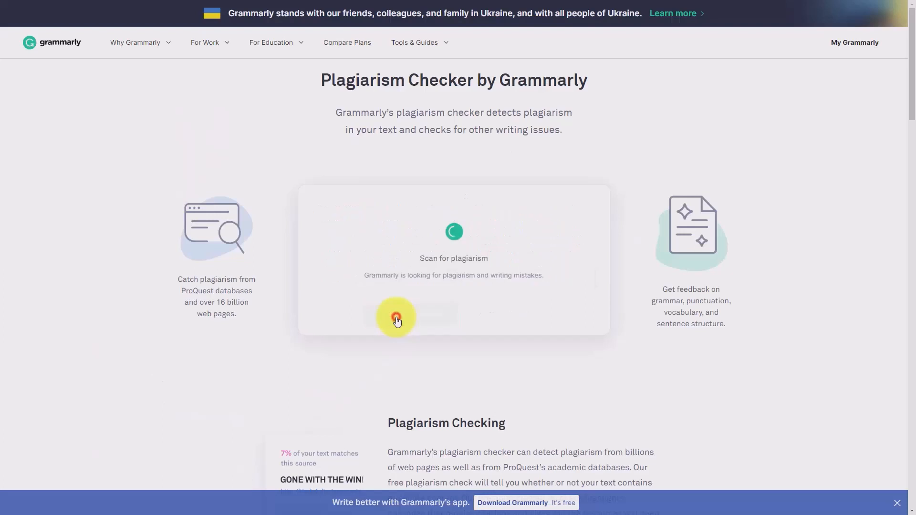
{"action": "left_click", "coordinate": [396, 317]}
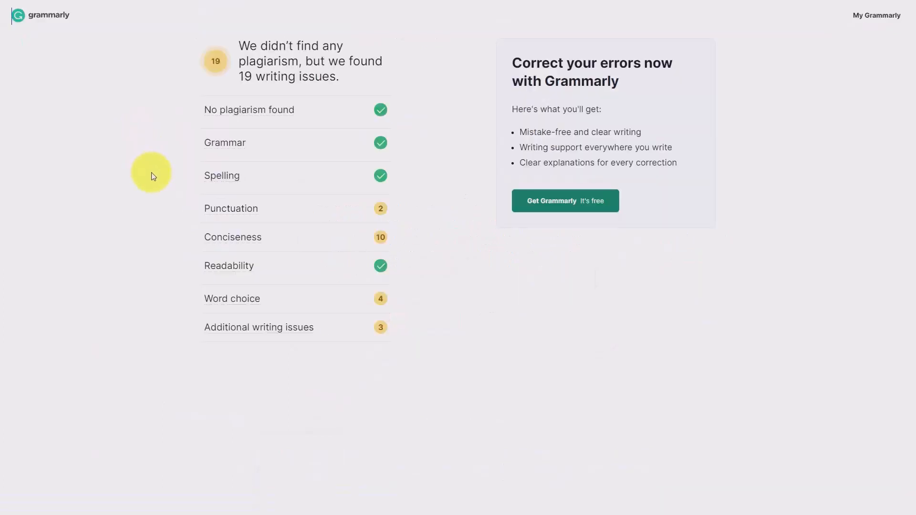
{"action": "mouse_move", "coordinate": [131, 284]}
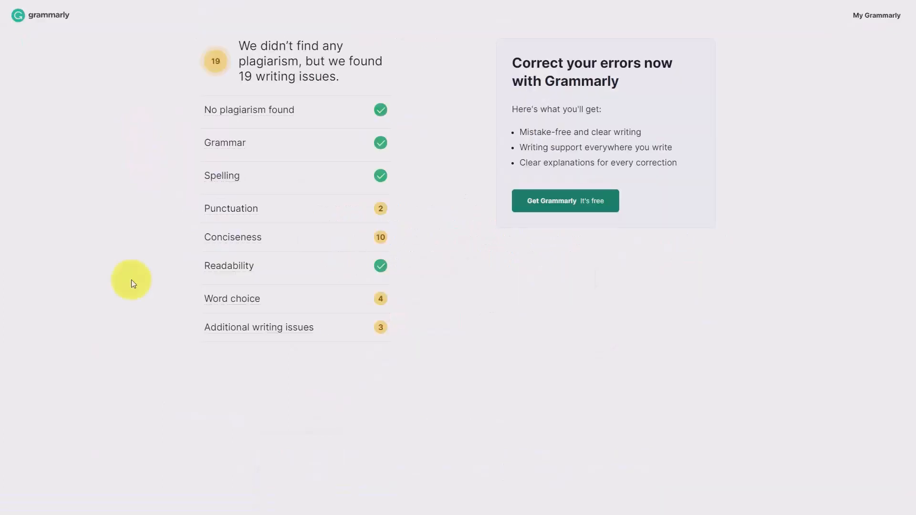
{"action": "mouse_move", "coordinate": [454, 77]}
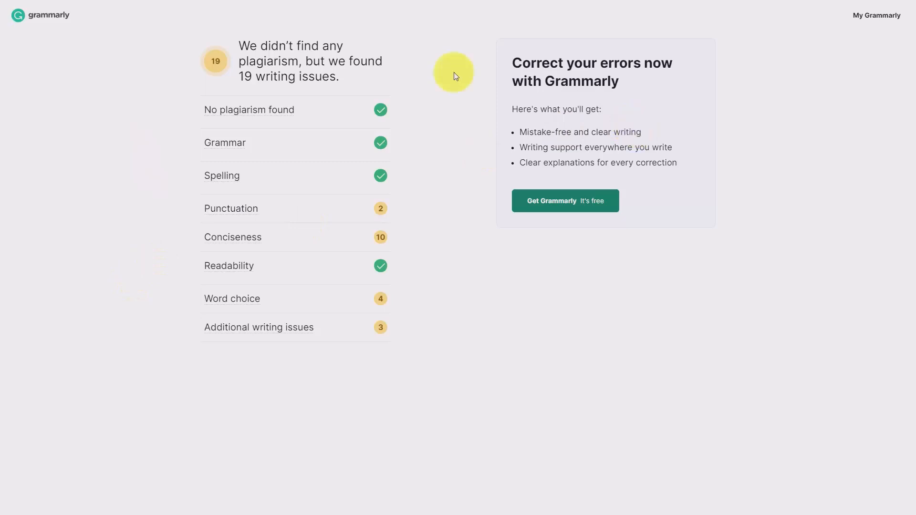
{"action": "mouse_move", "coordinate": [378, 368]}
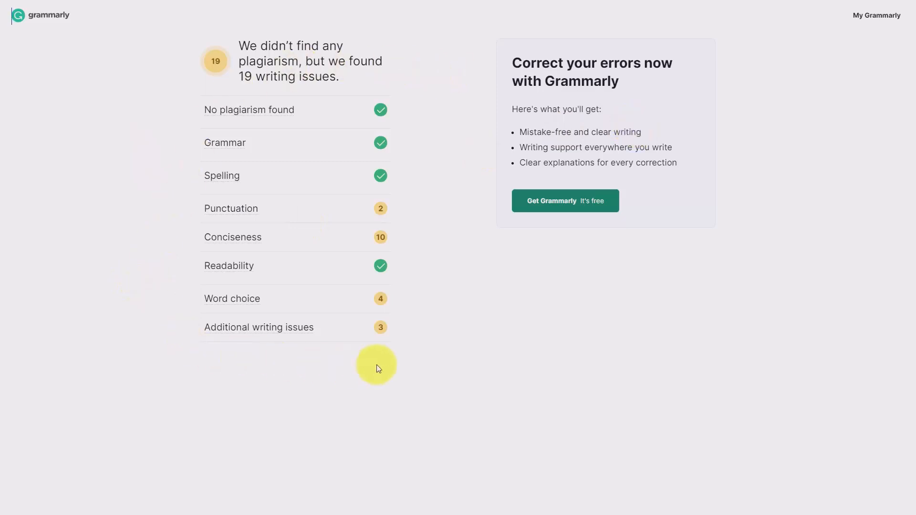
{"action": "mouse_move", "coordinate": [419, 337]}
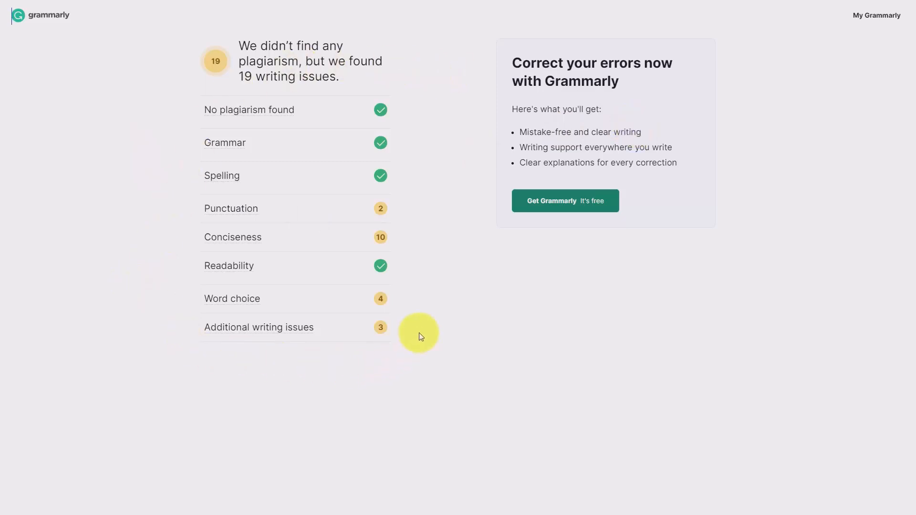
{"action": "mouse_move", "coordinate": [401, 337]}
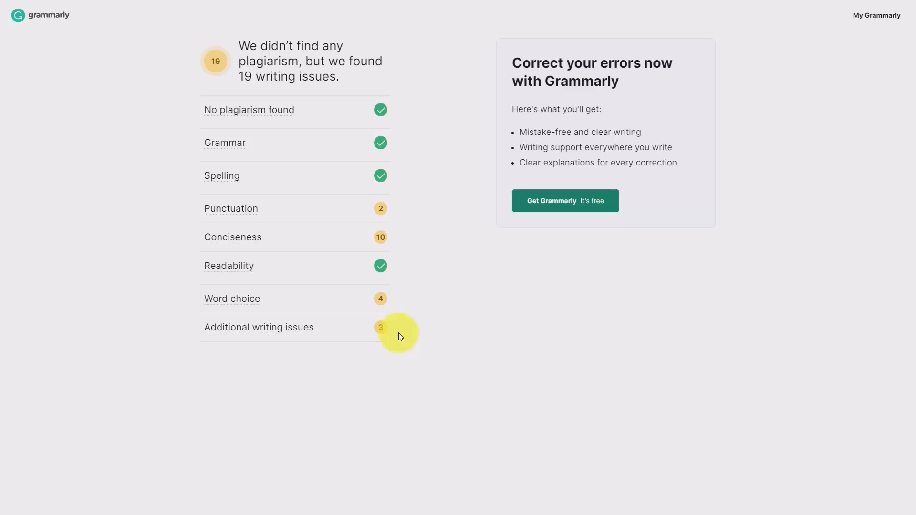
{"action": "mouse_move", "coordinate": [419, 326]}
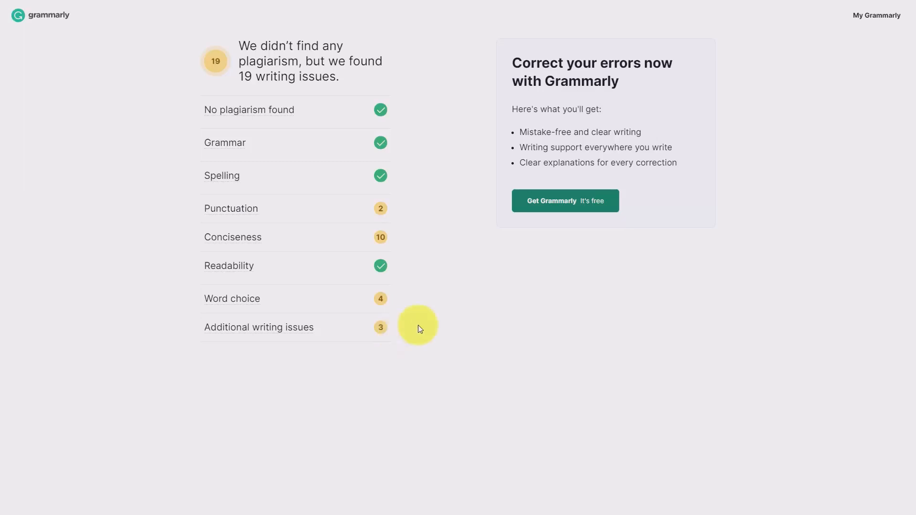